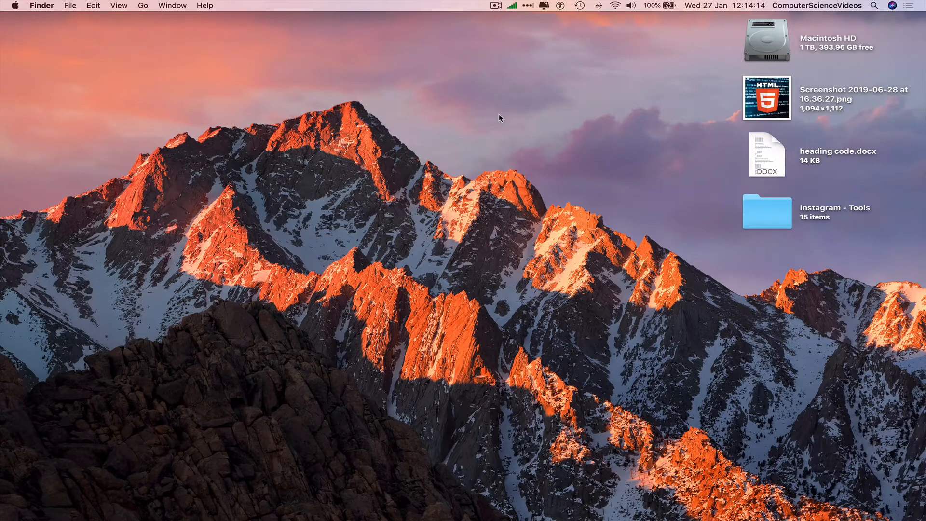
{"action": "mouse_move", "coordinate": [143, 502]}
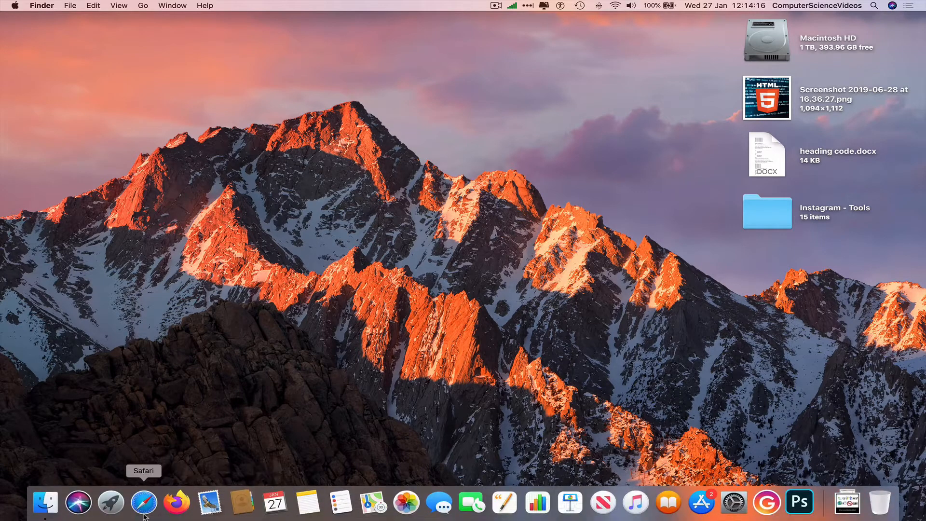
Launch Safari from the Dock so the Google start page appears
{"action": "left_click", "coordinate": [143, 503]}
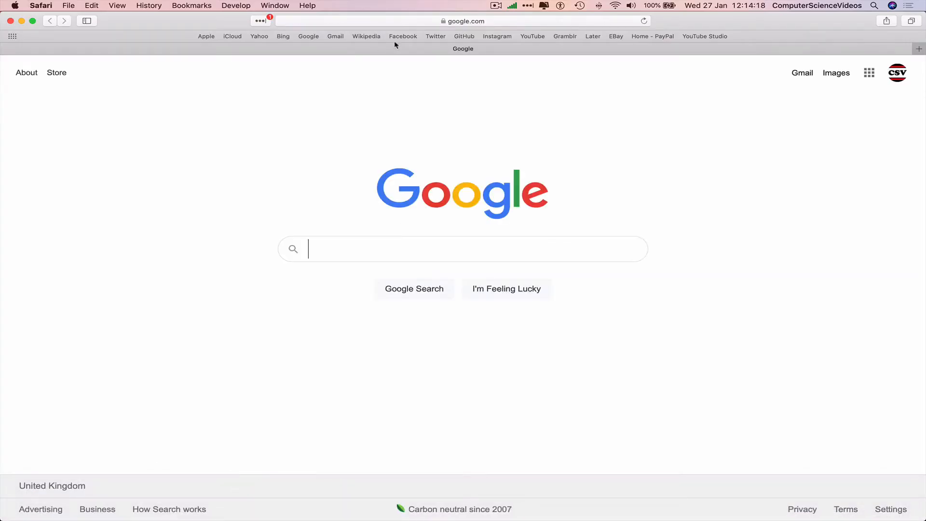
Go to the Computer Science Videos page from the favourites bar and look over its home view
{"action": "left_click", "coordinate": [403, 36]}
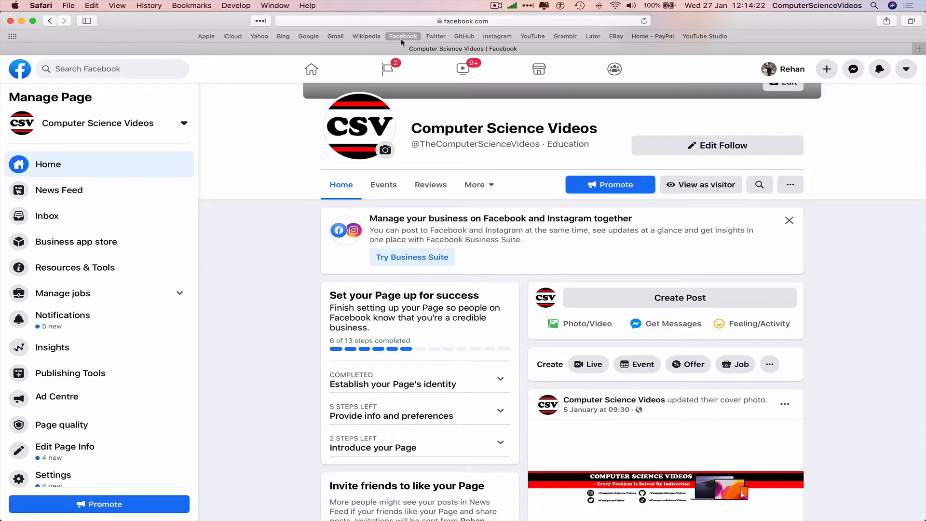
{"action": "scroll", "scroll_direction": "down", "scroll_amount": 3}
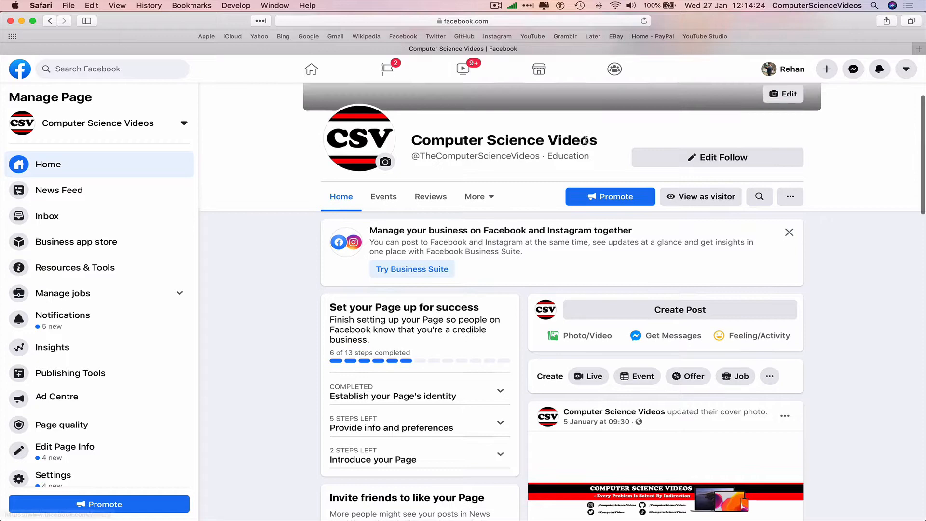
{"action": "scroll", "scroll_direction": "down", "scroll_amount": 3}
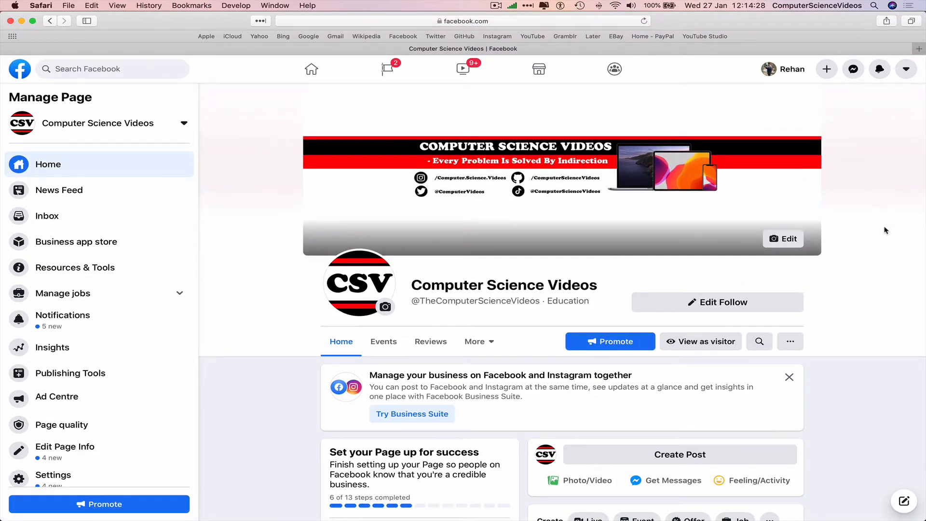
{"action": "scroll", "scroll_direction": "down", "scroll_amount": 3}
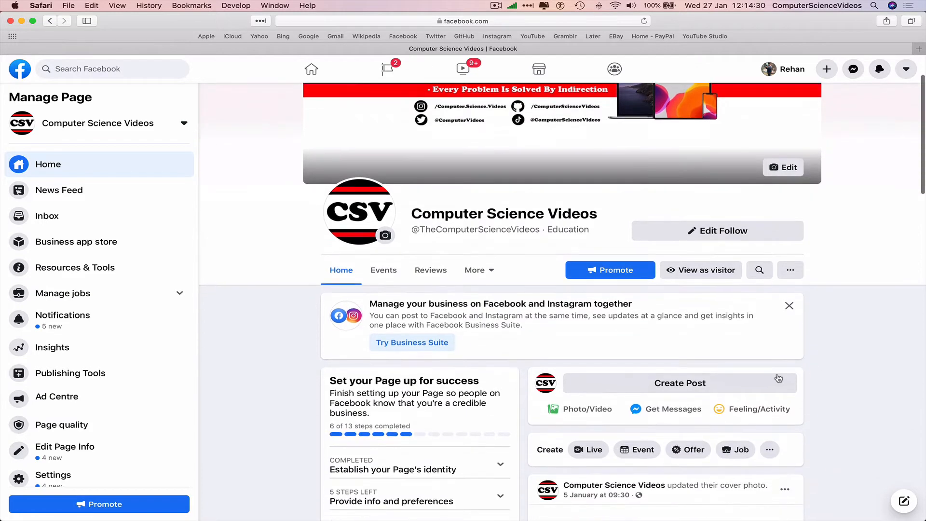
Draft a new page post reading 'This is my first Status Update #ComputerScienceVideos'
{"action": "left_click", "coordinate": [679, 383]}
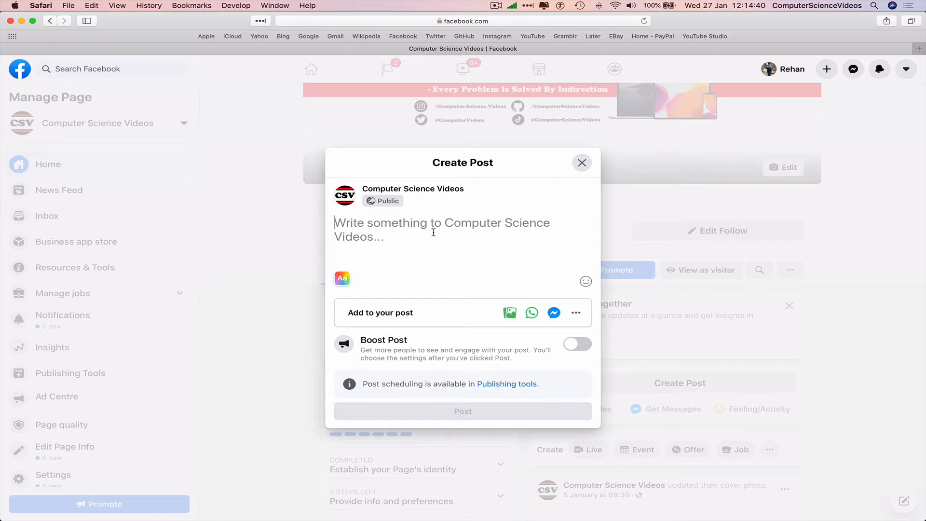
{"action": "type", "text": "This is my fir"}
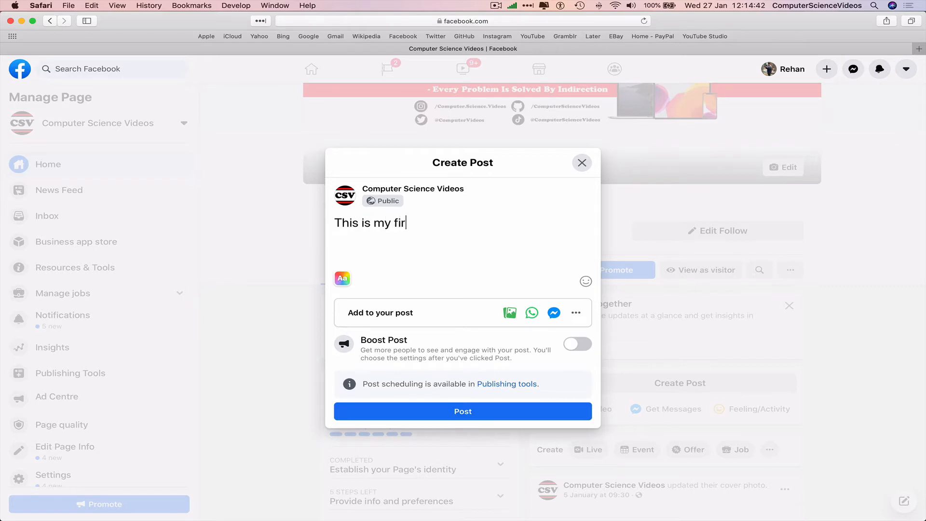
{"action": "type", "text": "st Status"}
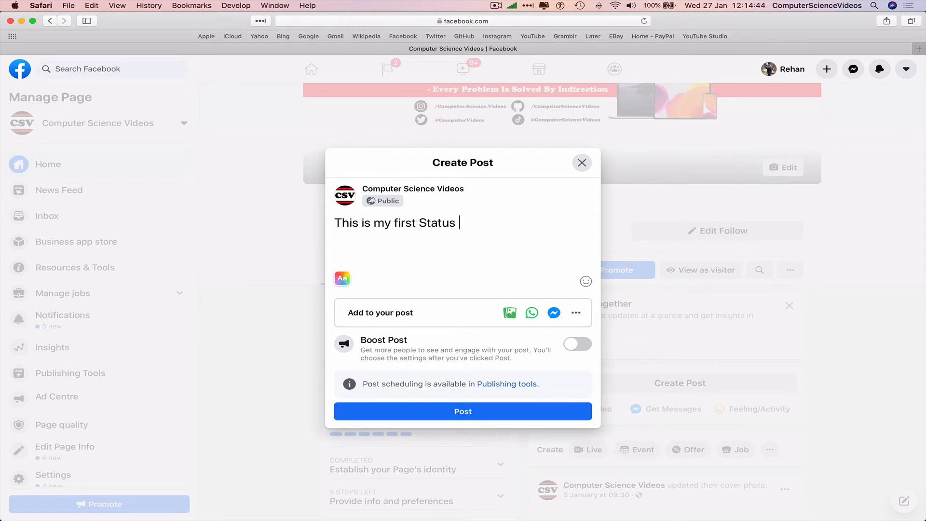
{"action": "type", "text": "Update"}
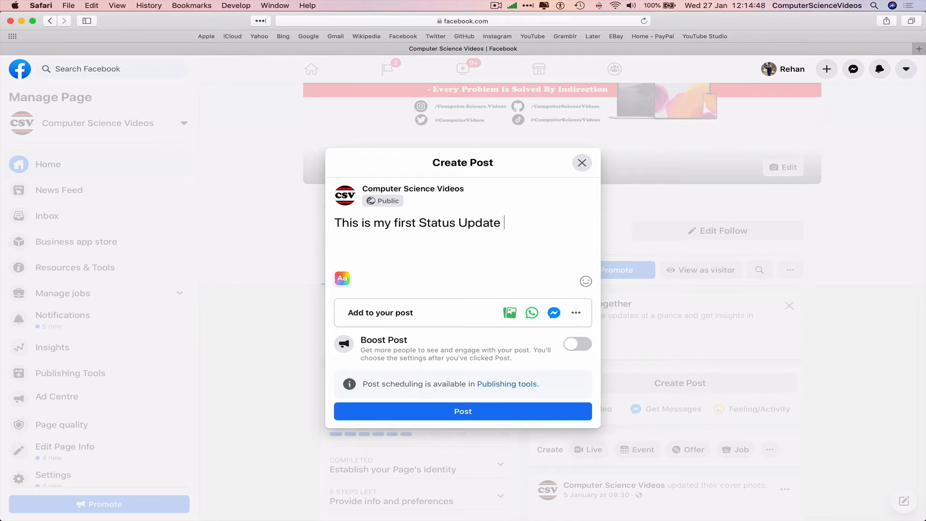
{"action": "type", "text": "3"}
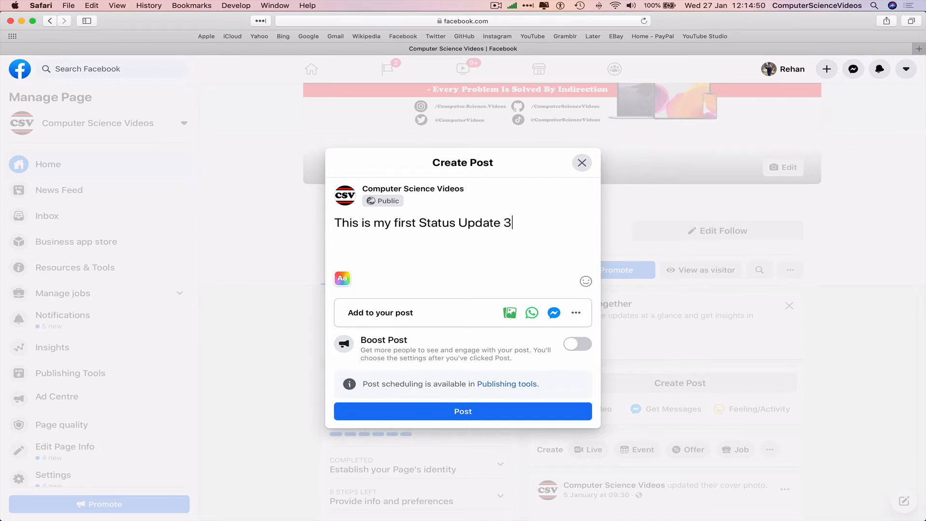
{"action": "type", "text": "#ComputerScienc"}
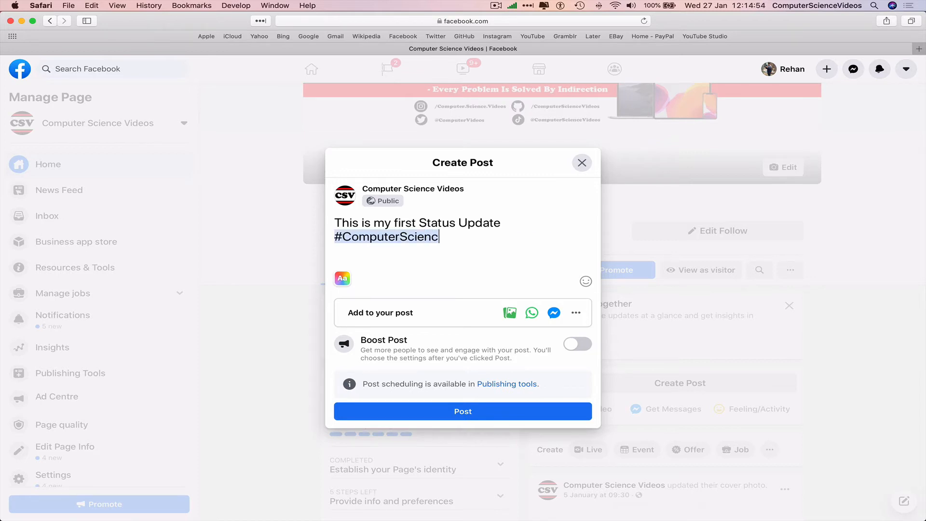
{"action": "type", "text": "eVideos"}
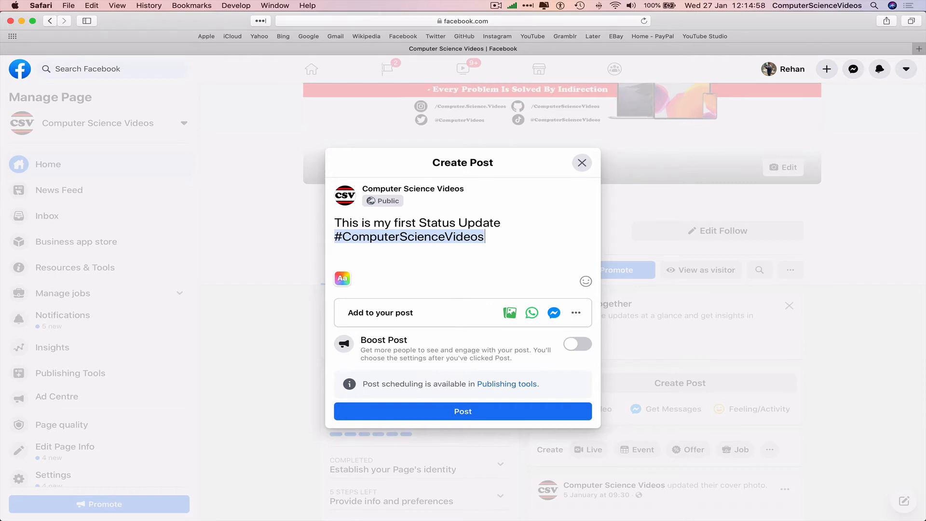
{"action": "mouse_move", "coordinate": [510, 312]}
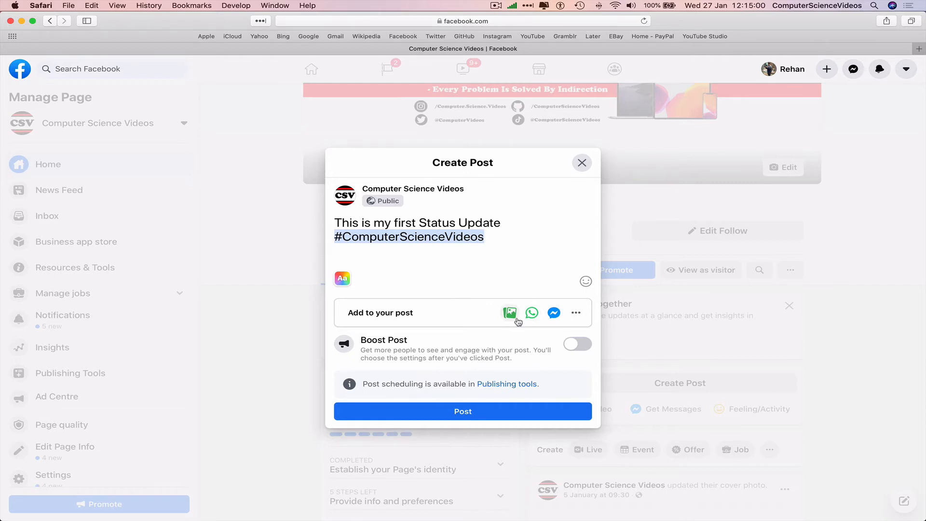
{"action": "mouse_move", "coordinate": [554, 313]}
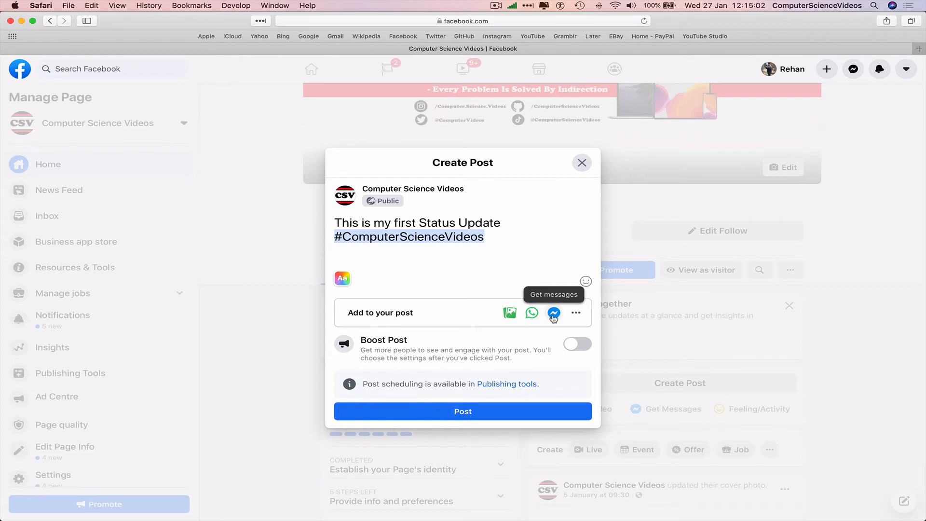
{"action": "mouse_move", "coordinate": [576, 312]}
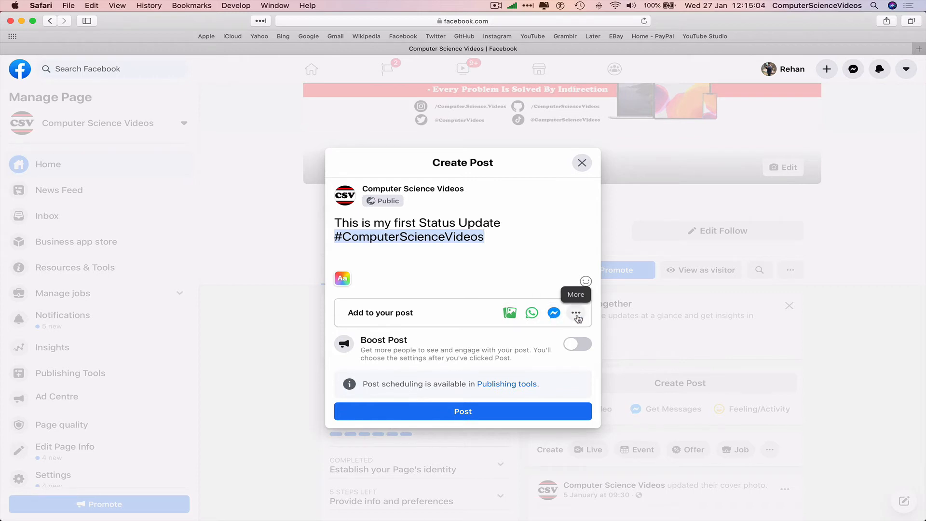
{"action": "left_click", "coordinate": [576, 312]}
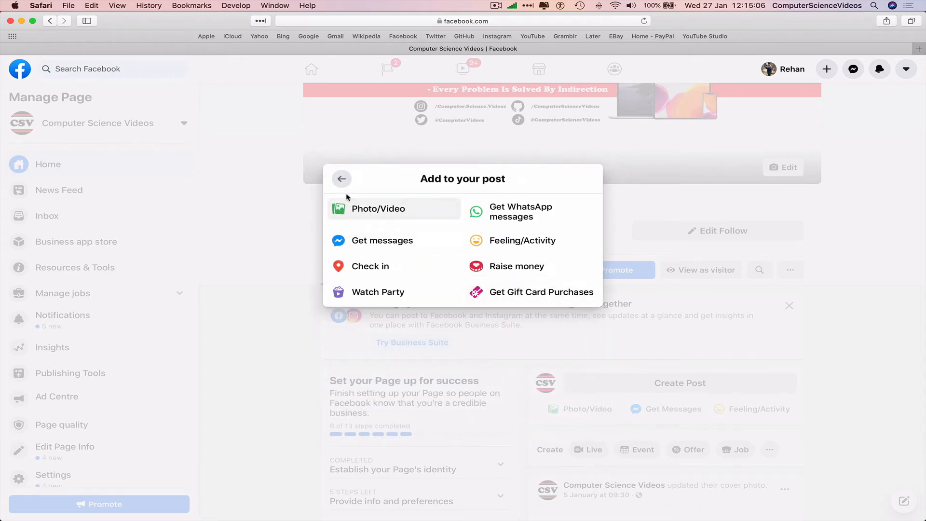
{"action": "left_click", "coordinate": [341, 179]}
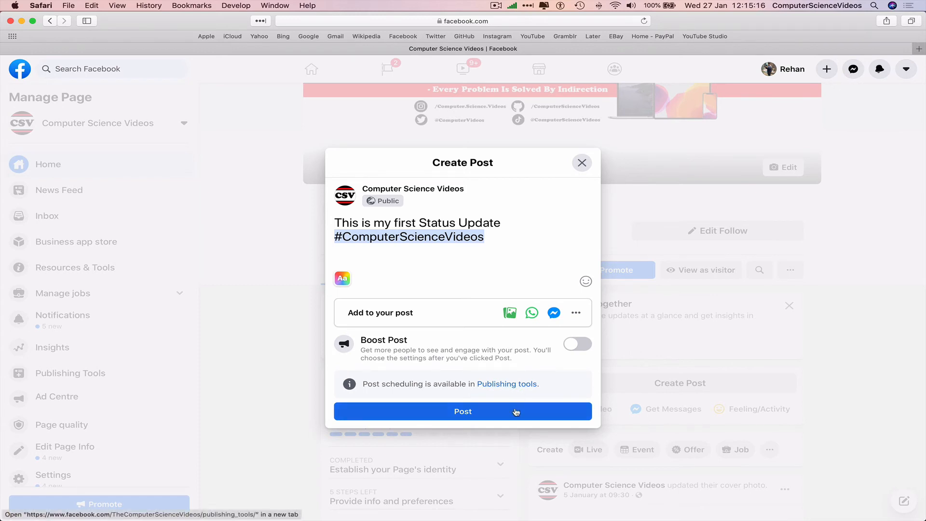
Publish the status update and view it in the page's feed
{"action": "left_click", "coordinate": [462, 411]}
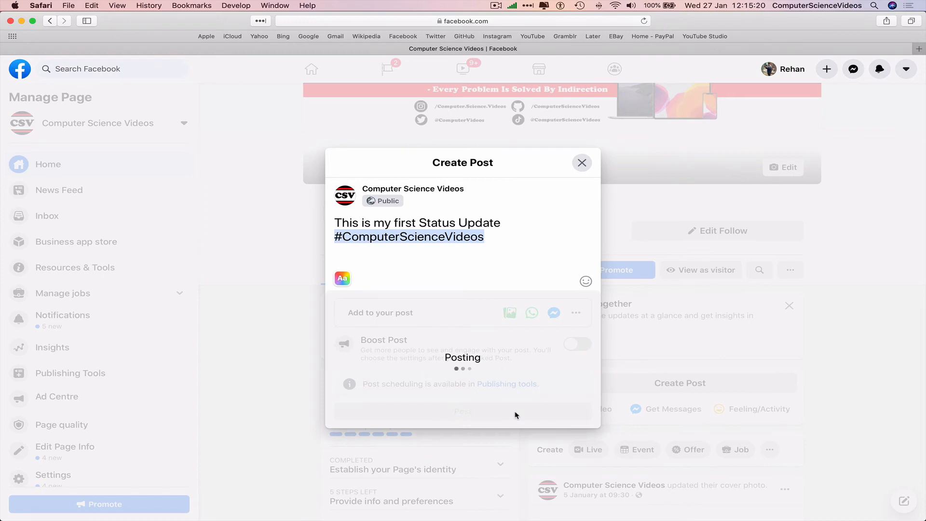
{"action": "left_click", "coordinate": [463, 411]}
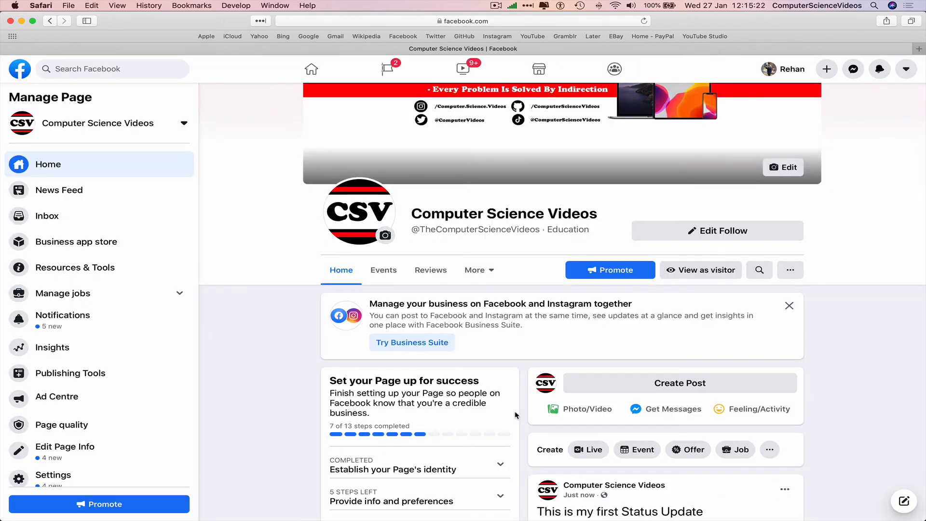
{"action": "scroll", "scroll_direction": "down", "scroll_amount": 3}
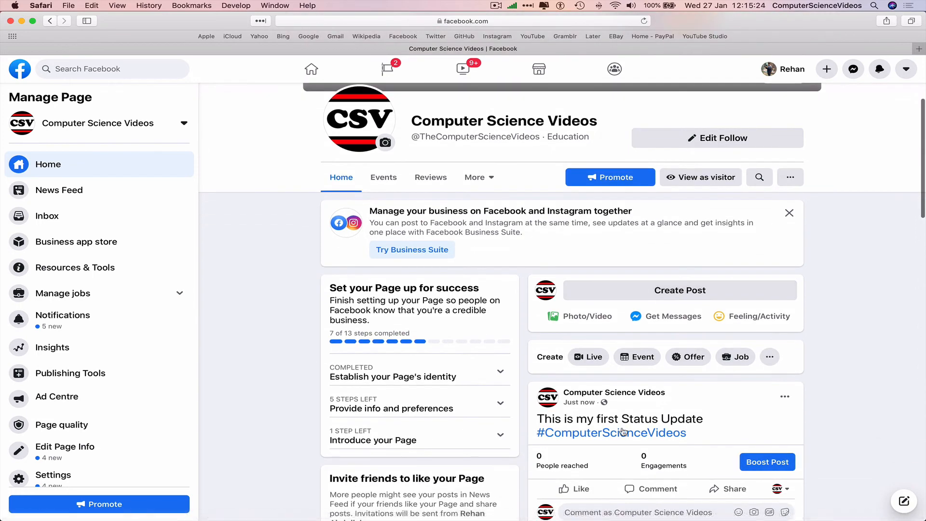